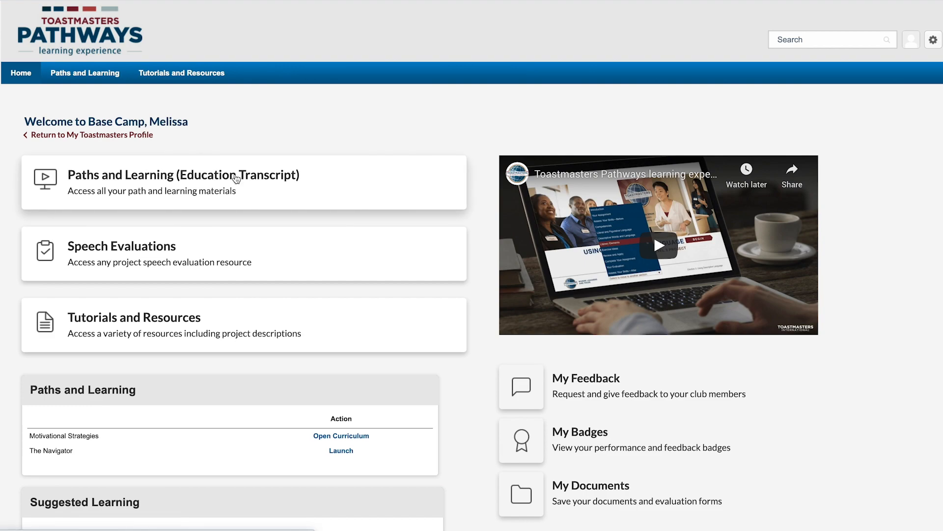
# - From Paths and Learning, enter the Motivational Strategies curriculum and launch its Ice Breaker project
pyautogui.click(183, 175)
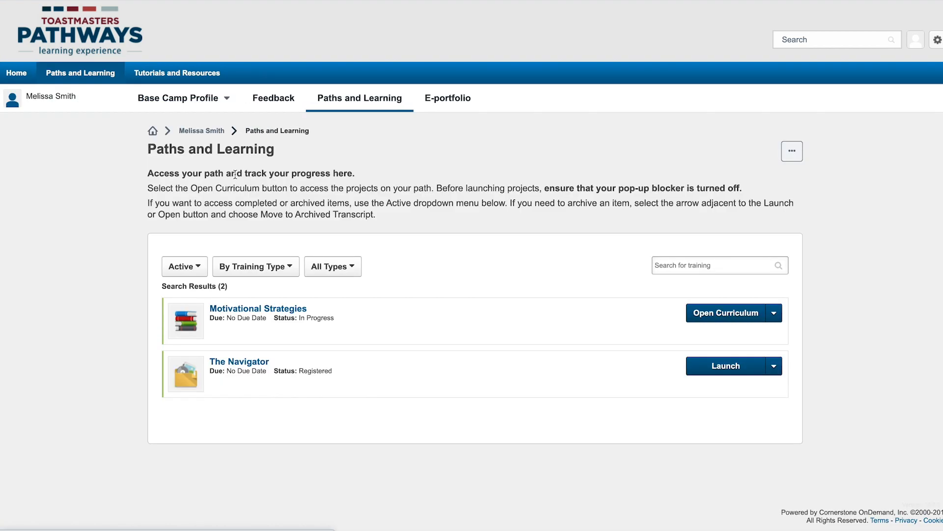
pyautogui.moveTo(778, 285)
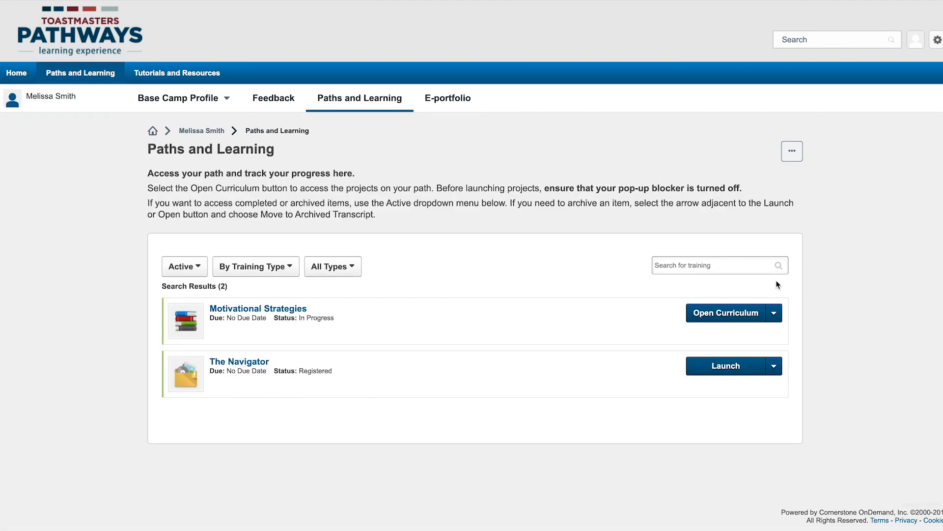
pyautogui.click(725, 312)
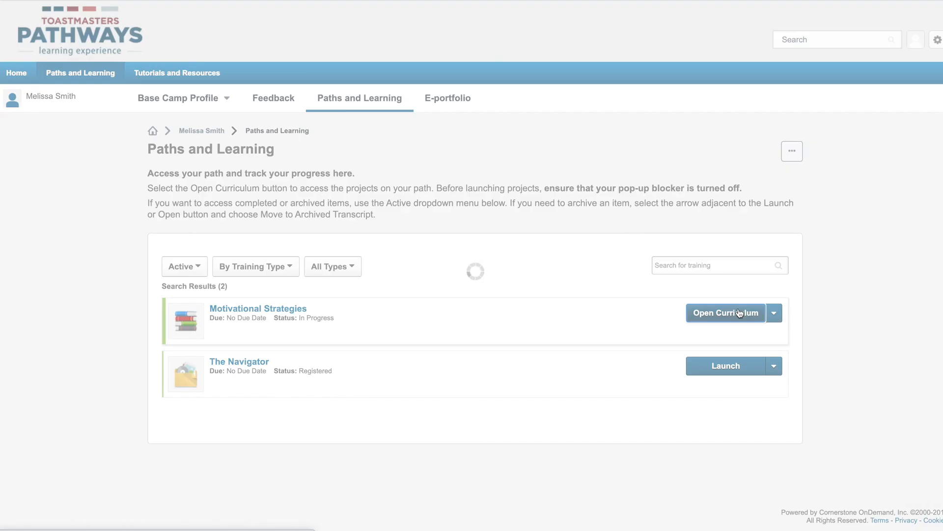
pyautogui.click(726, 312)
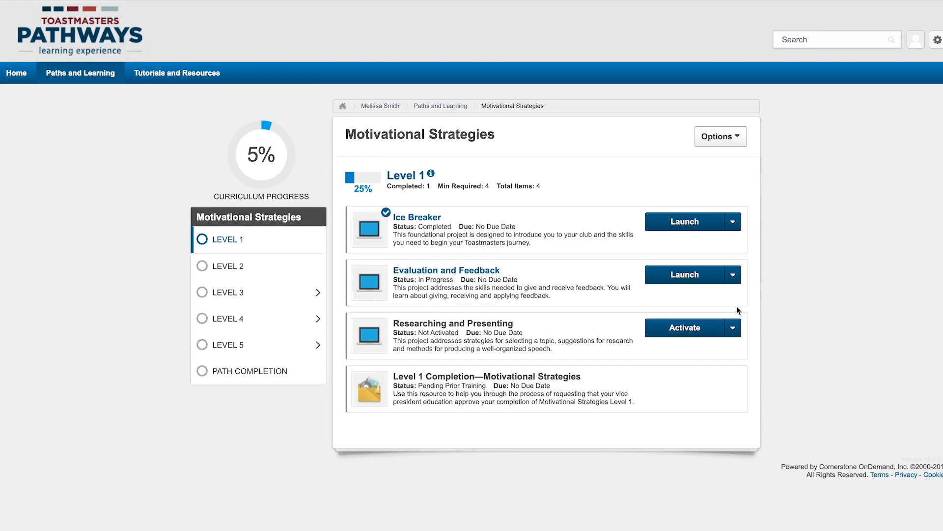
pyautogui.click(684, 221)
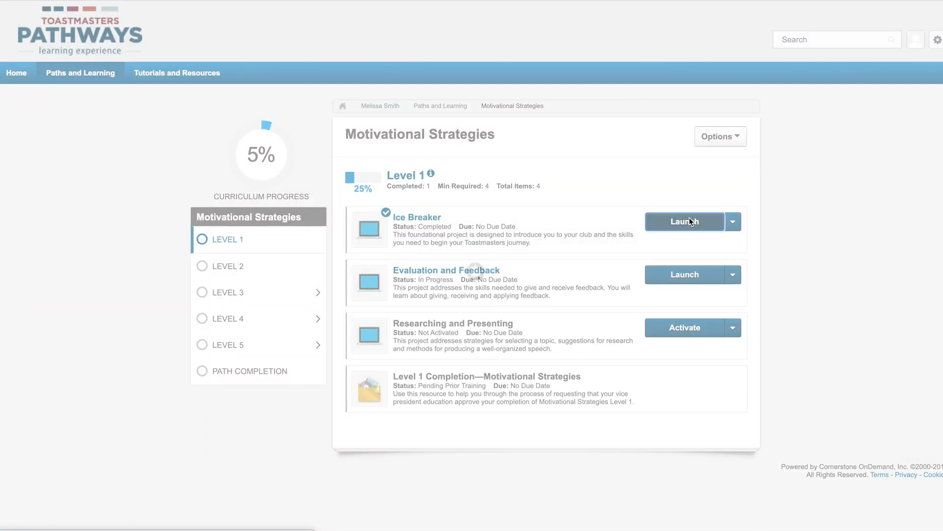
# - Jump to the Ice Breaker project's Your Evaluation section with its five-point scale and resources
pyautogui.click(683, 221)
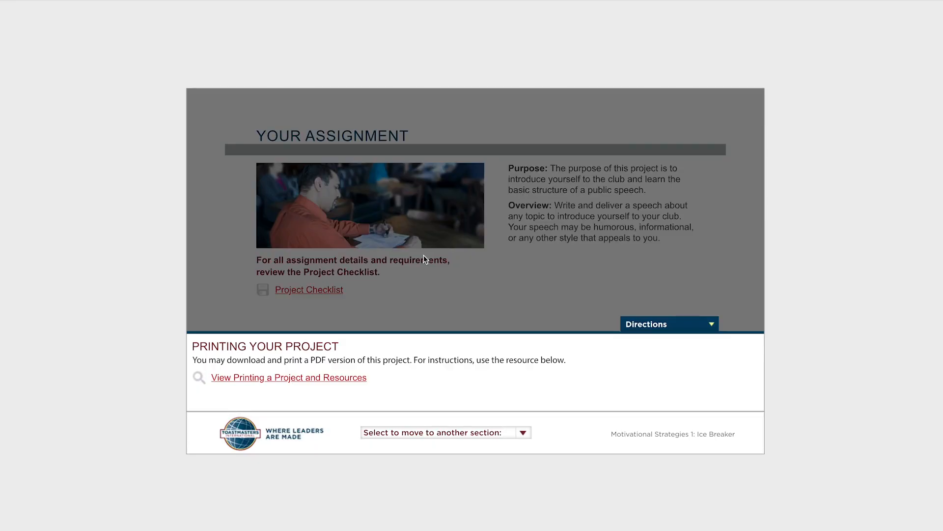
pyautogui.moveTo(647, 527)
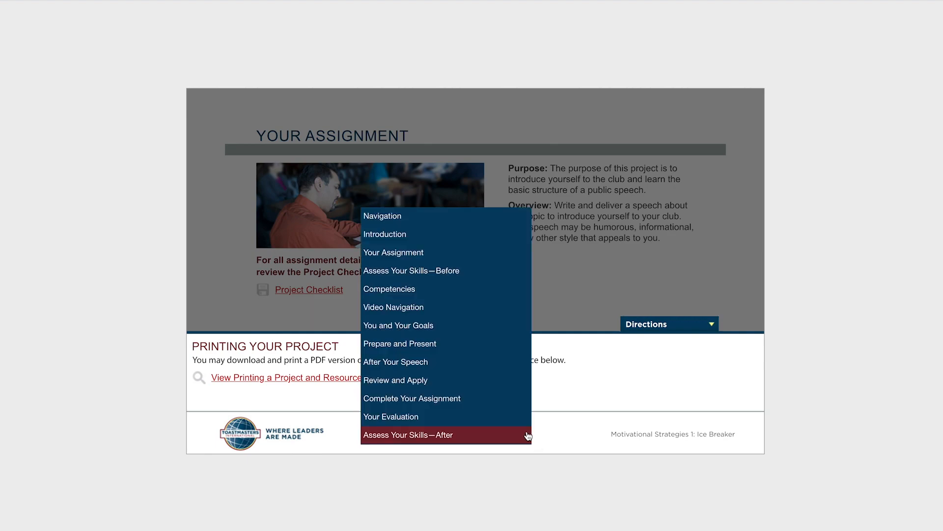
pyautogui.click(390, 416)
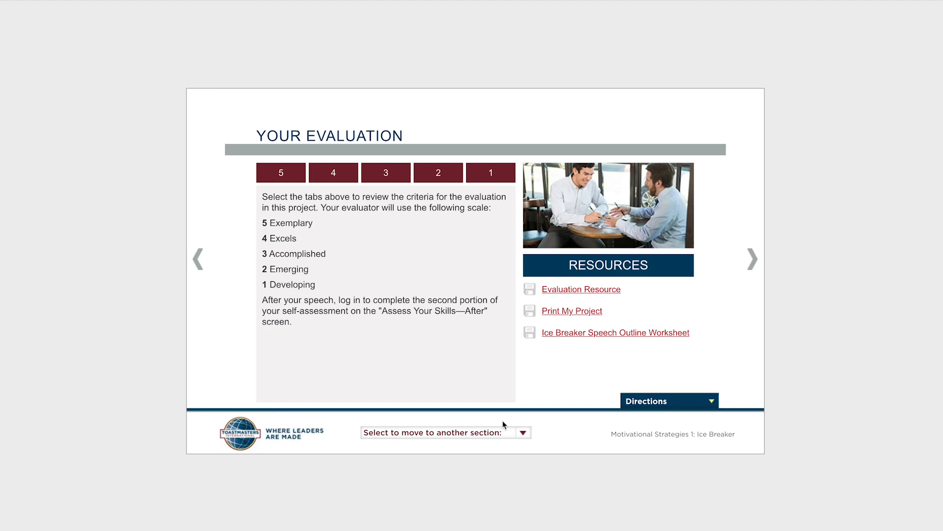
pyautogui.moveTo(815, 298)
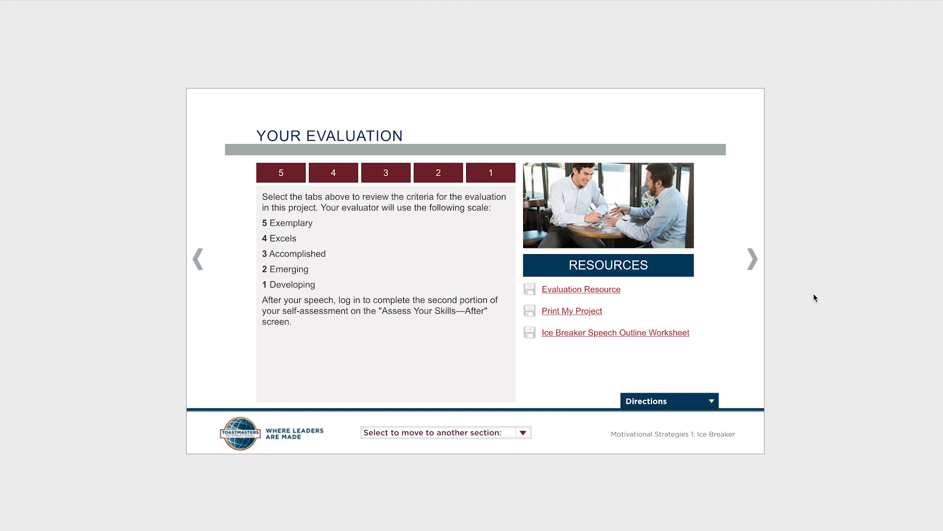
pyautogui.moveTo(762, 285)
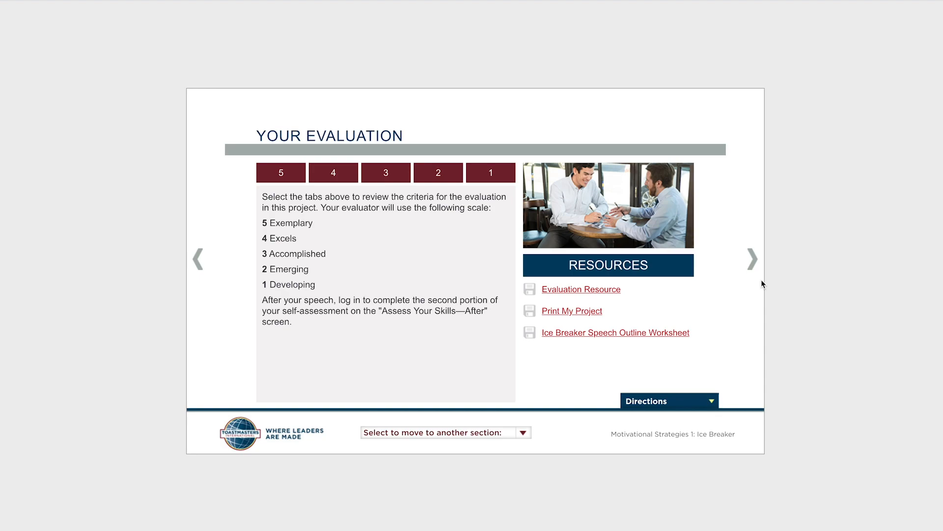
pyautogui.moveTo(582, 292)
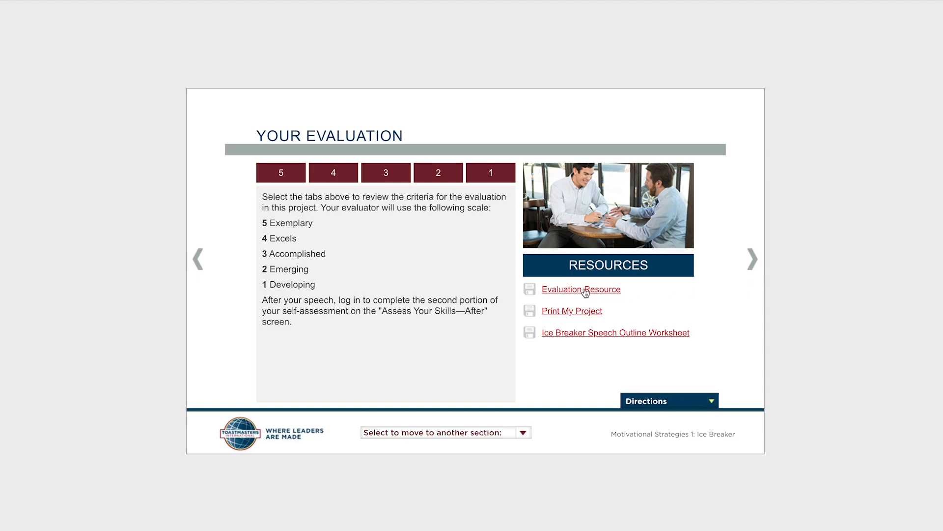
pyautogui.moveTo(606, 301)
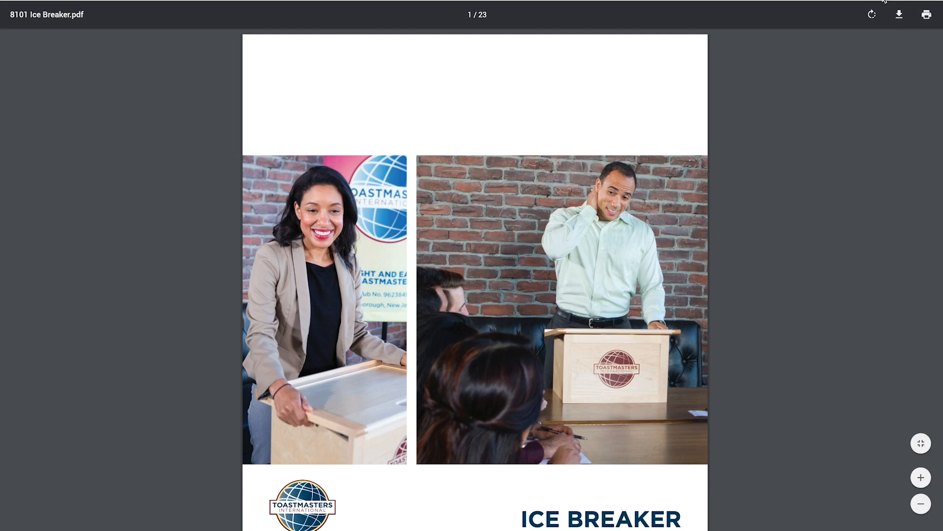
pyautogui.moveTo(913, 28)
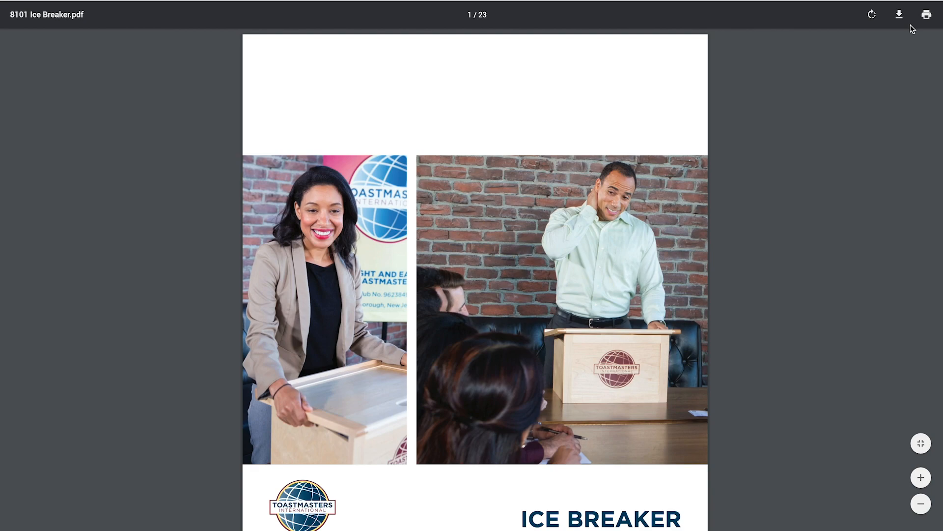
pyautogui.moveTo(936, 38)
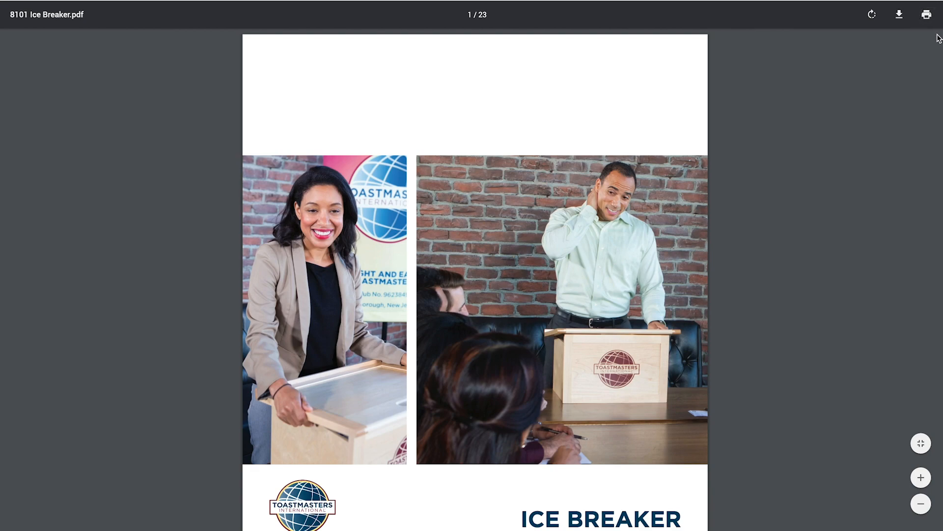
pyautogui.moveTo(923, 32)
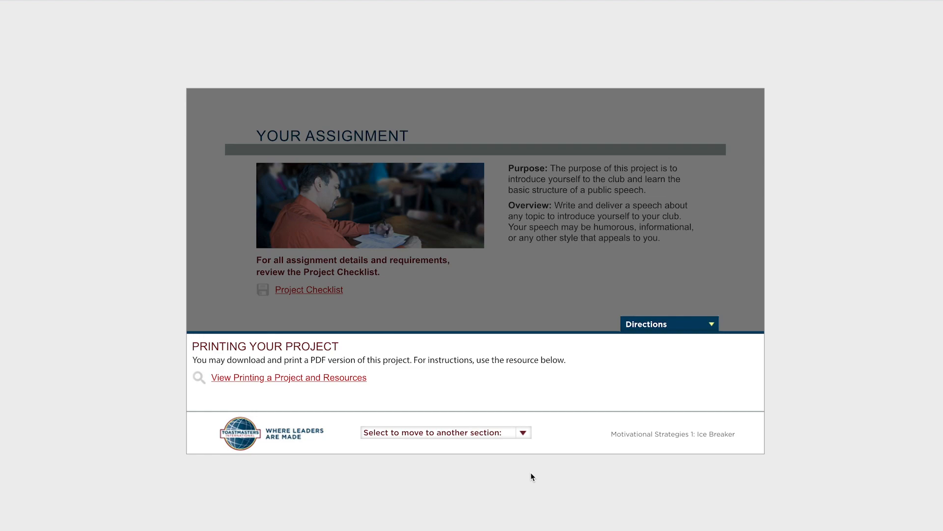
# - Go to You and Your Goals and advance to the Speech Outline Worksheet view/download page
pyautogui.click(445, 433)
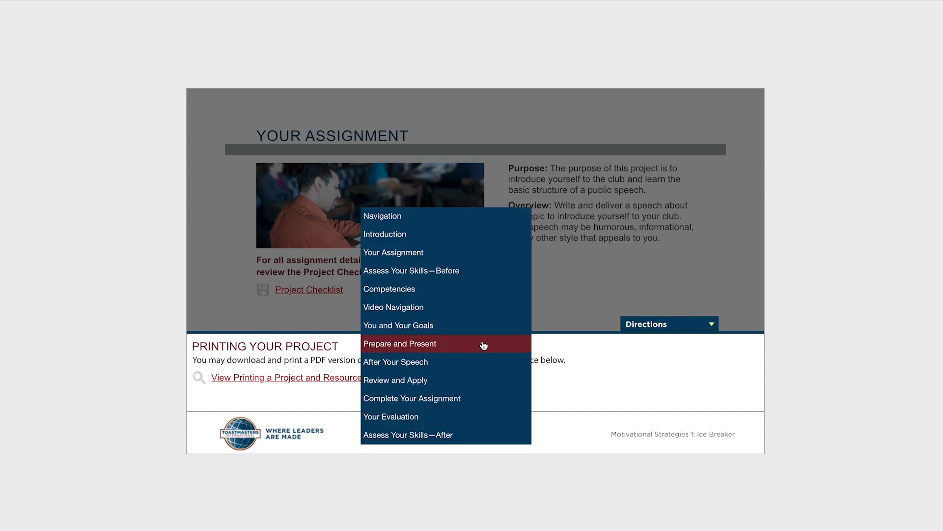
pyautogui.click(398, 325)
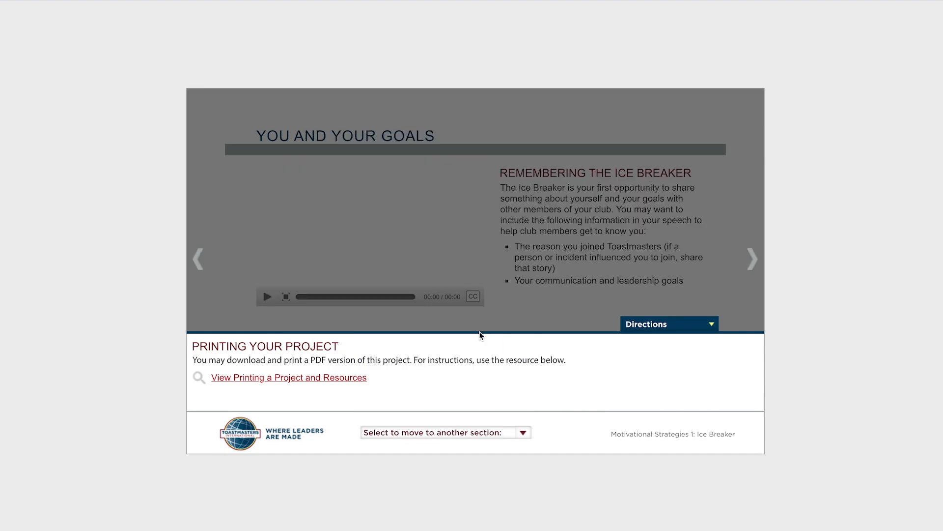
pyautogui.click(752, 259)
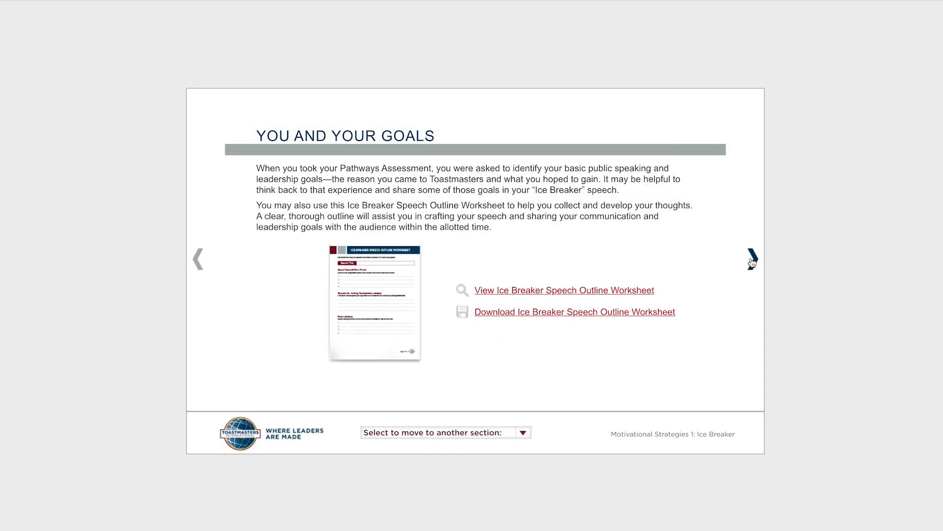
pyautogui.moveTo(566, 280)
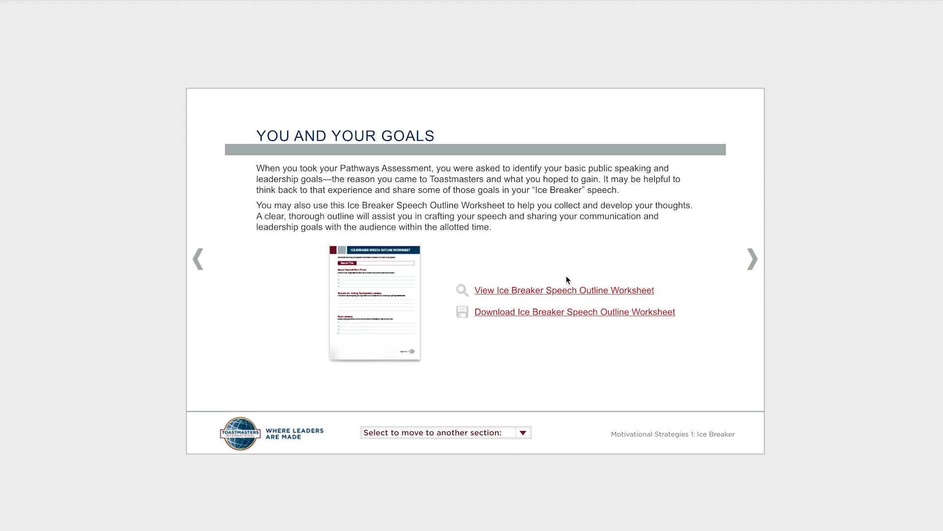
pyautogui.moveTo(535, 221)
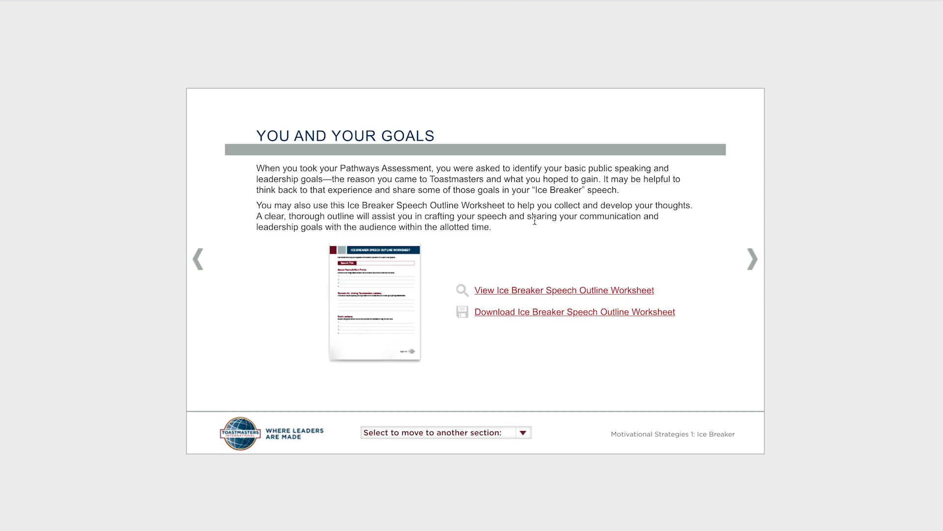
pyautogui.moveTo(660, 288)
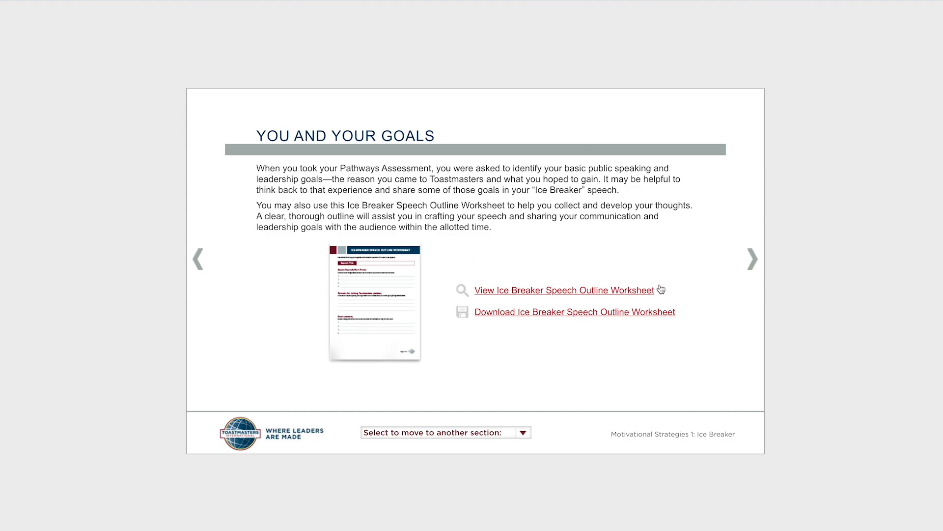
pyautogui.moveTo(464, 315)
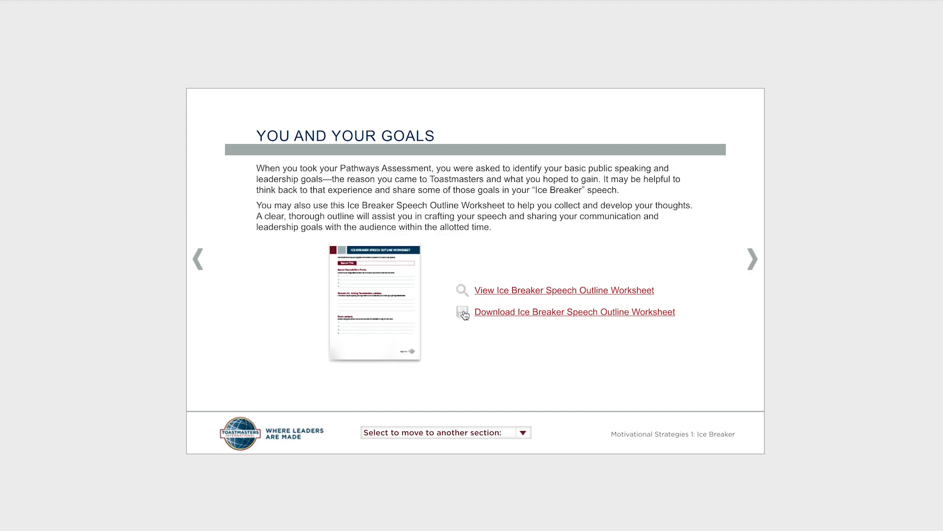